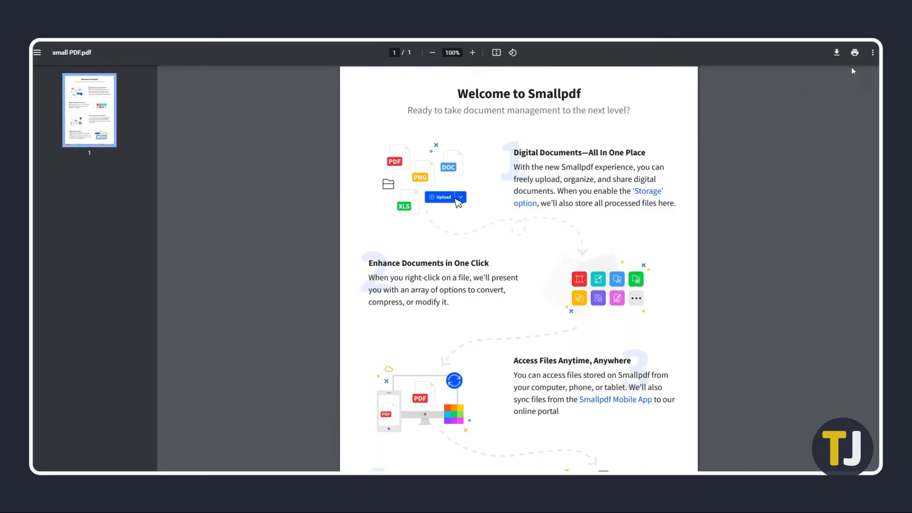
# Step: Print the Smallpdf document to the Save as PDF destination, saving the flattened copy as small PDF.pdf
pyautogui.click(853, 52)
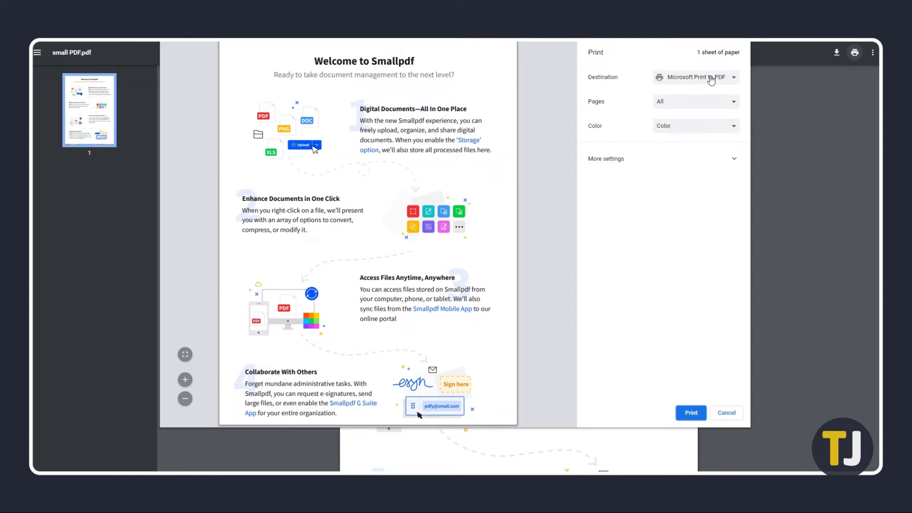
pyautogui.click(695, 77)
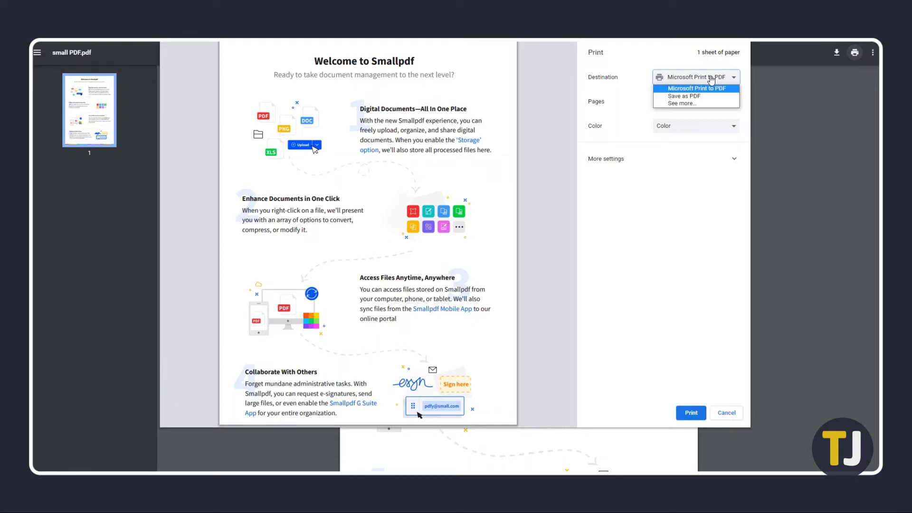
pyautogui.click(683, 96)
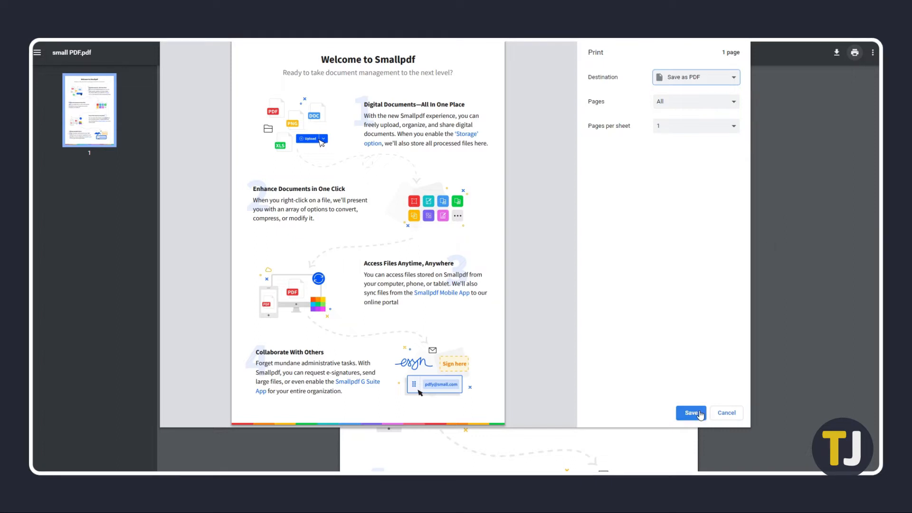
pyautogui.click(691, 412)
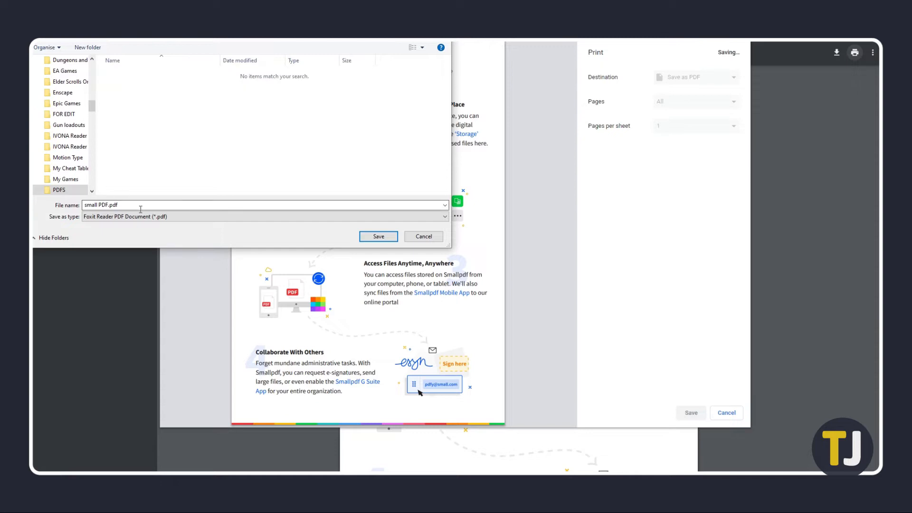
pyautogui.click(378, 237)
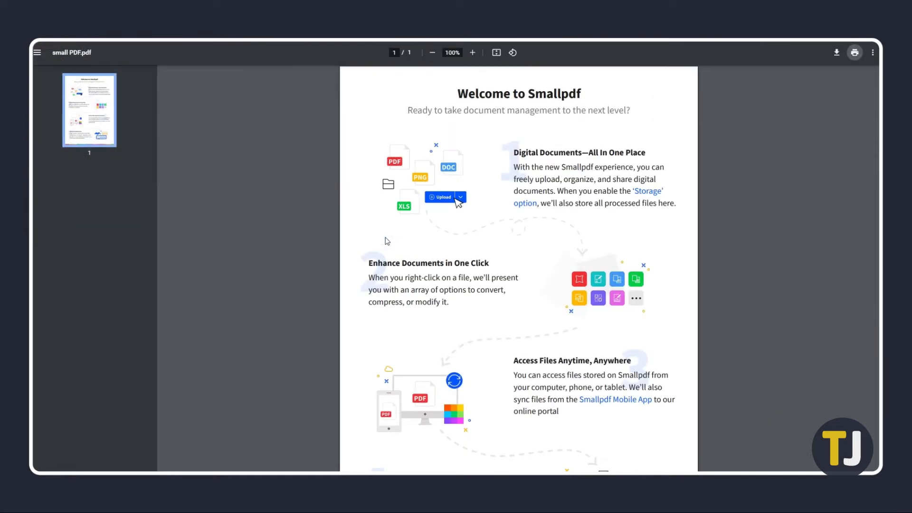
pyautogui.moveTo(747, 233)
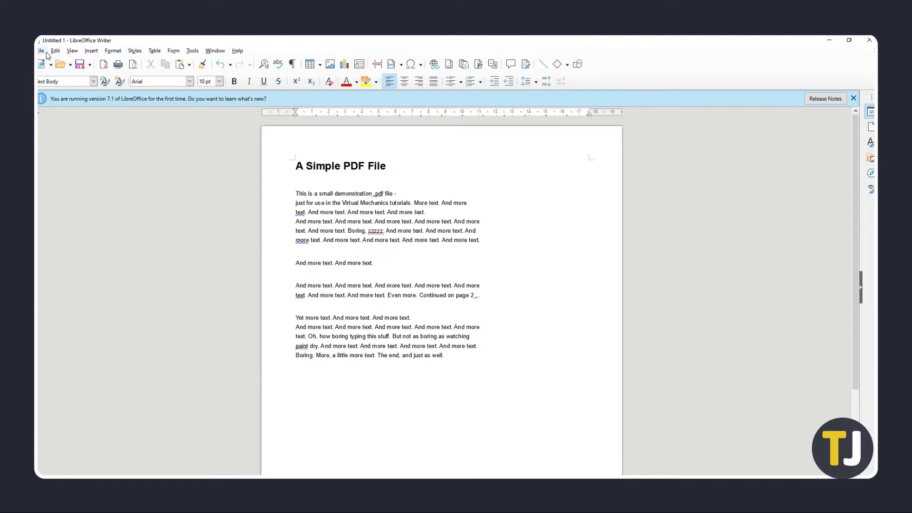
# Step: In the PDF export Security options, set and confirm a permission password to restrict editing
pyautogui.click(41, 50)
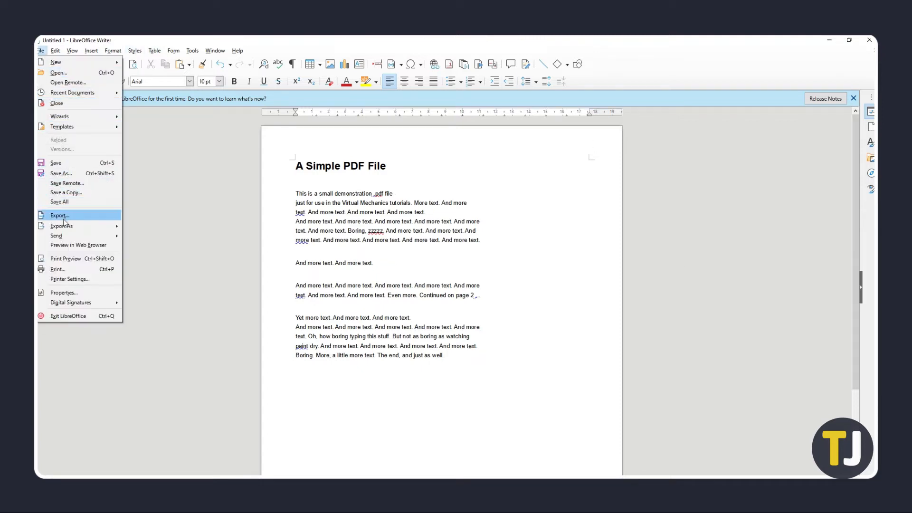
pyautogui.click(58, 215)
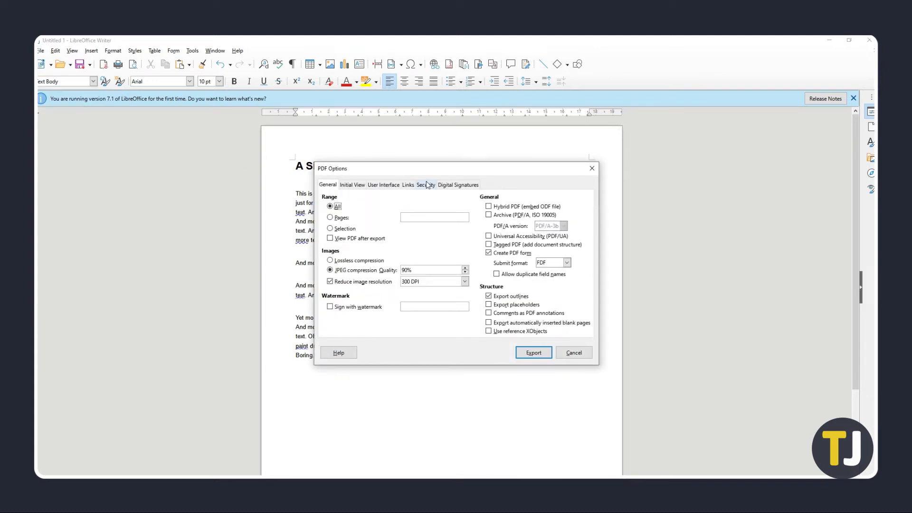
pyautogui.click(425, 185)
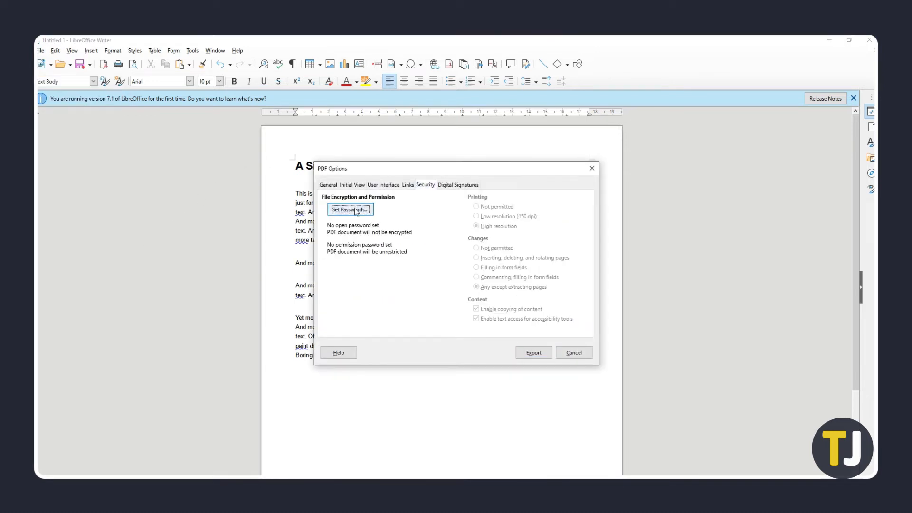
pyautogui.click(349, 209)
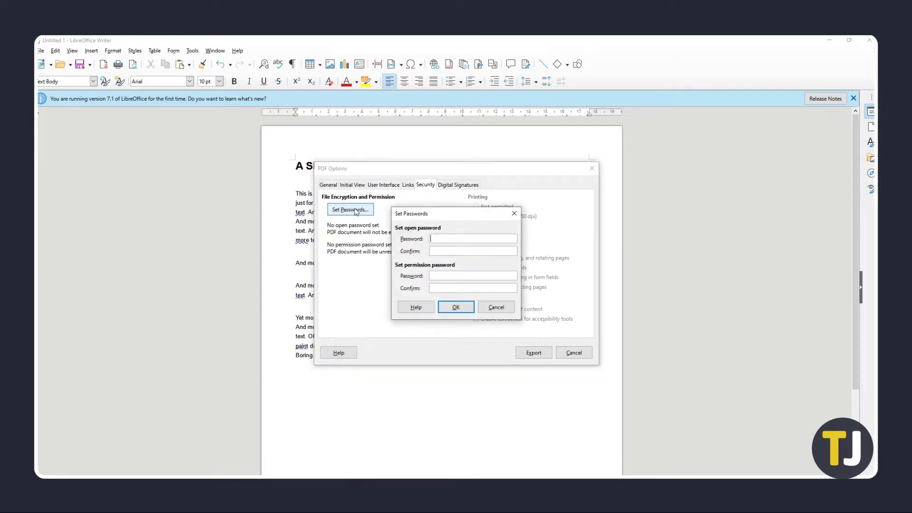
pyautogui.write('••••')
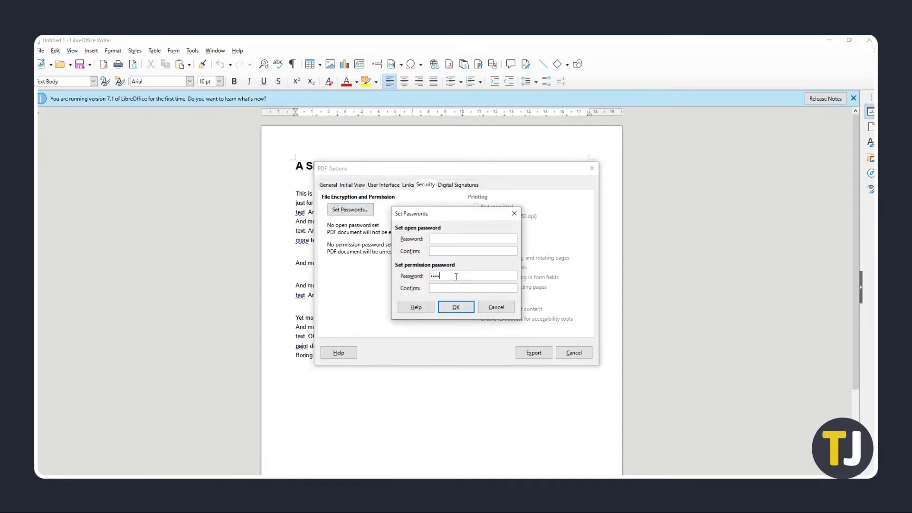
pyautogui.write('••••')
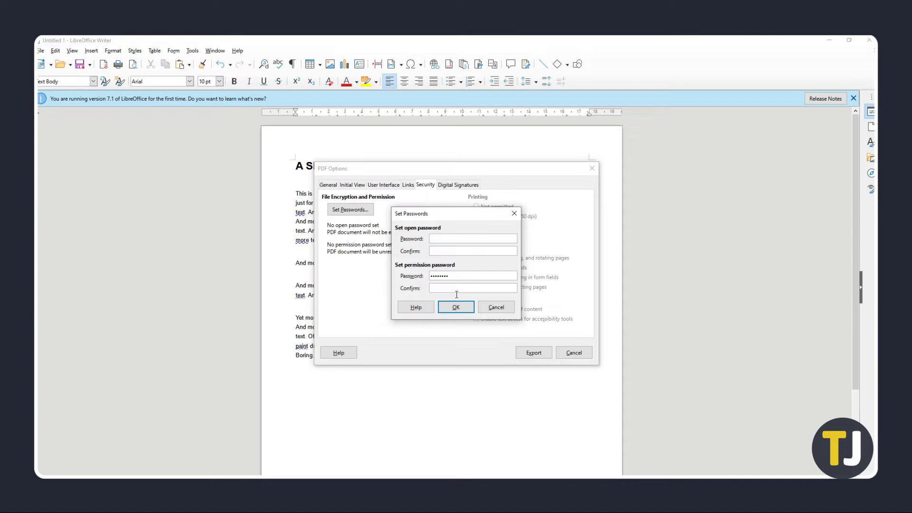
pyautogui.write('•••••')
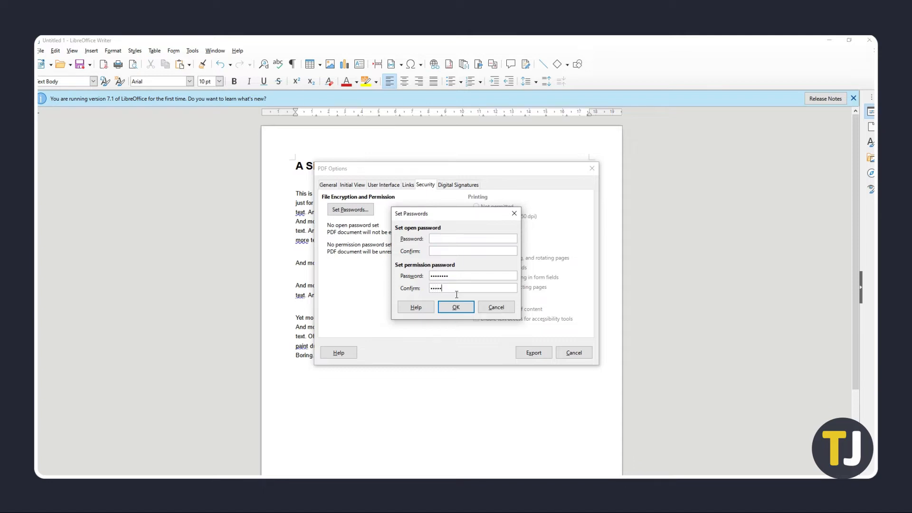
pyautogui.click(455, 307)
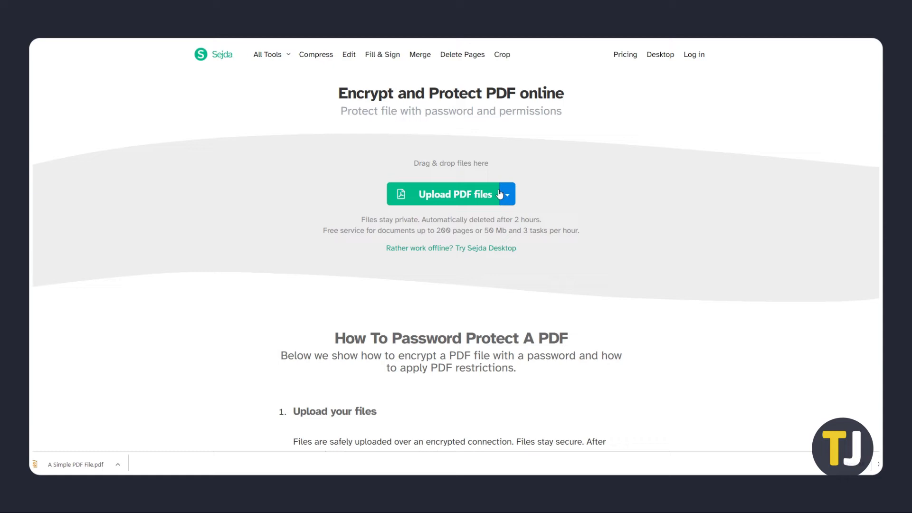
# Step: Upload small PDF.pdf to Sejda's Encrypt and Protect PDF tool
pyautogui.click(450, 194)
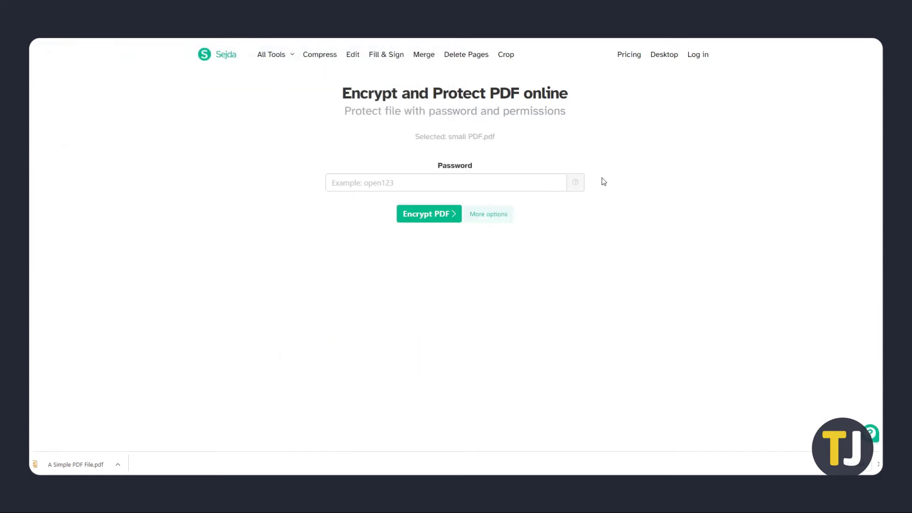
pyautogui.click(488, 213)
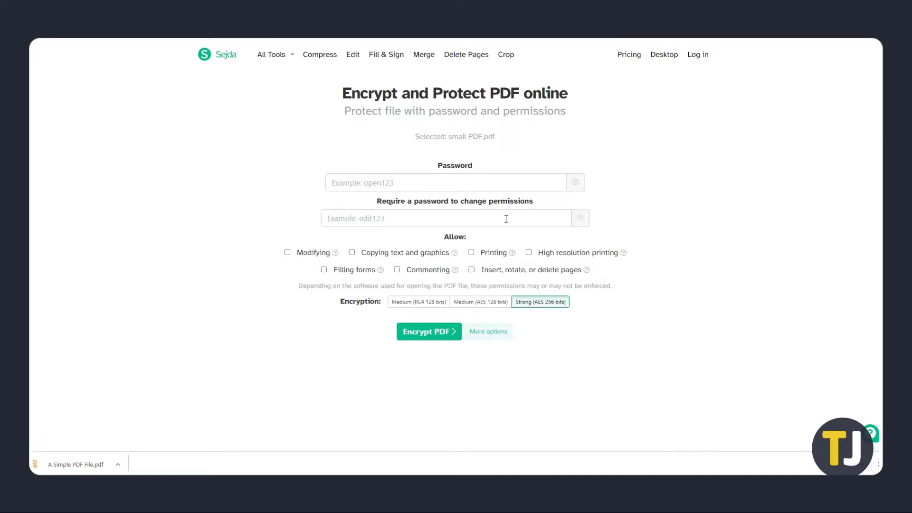
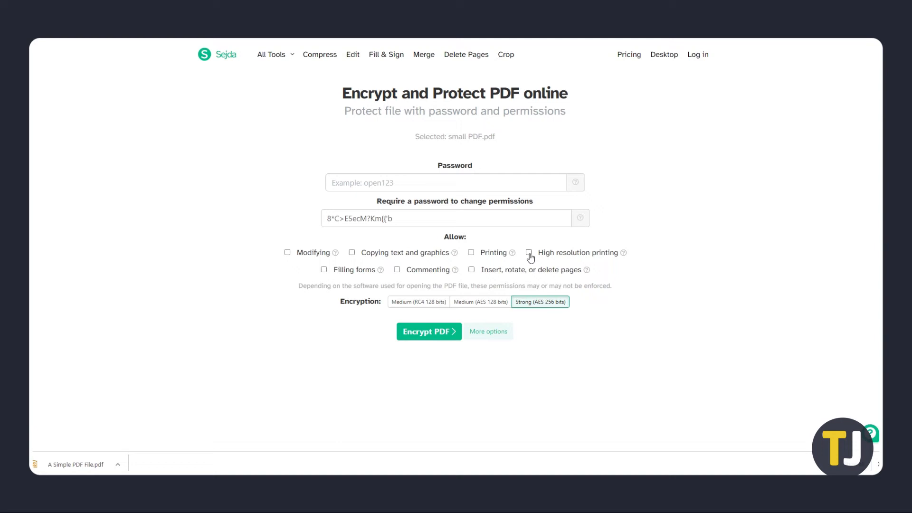
pyautogui.click(529, 251)
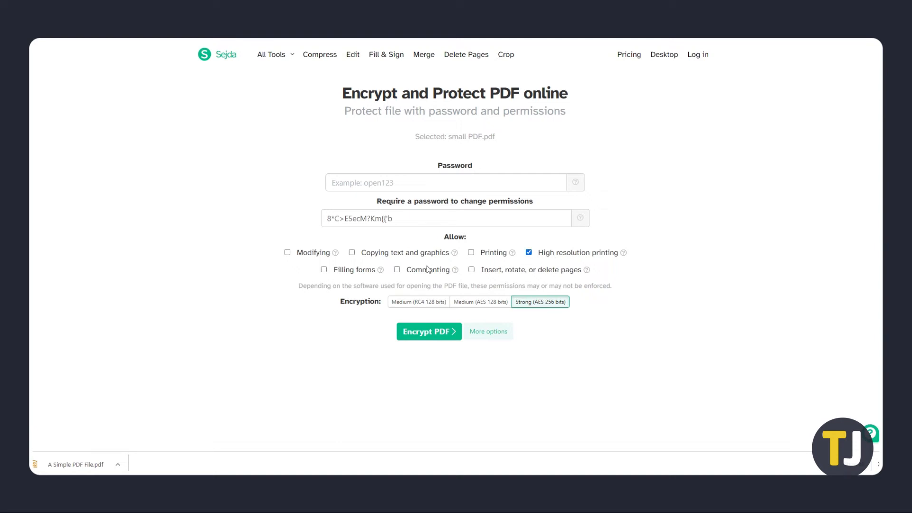
pyautogui.click(397, 268)
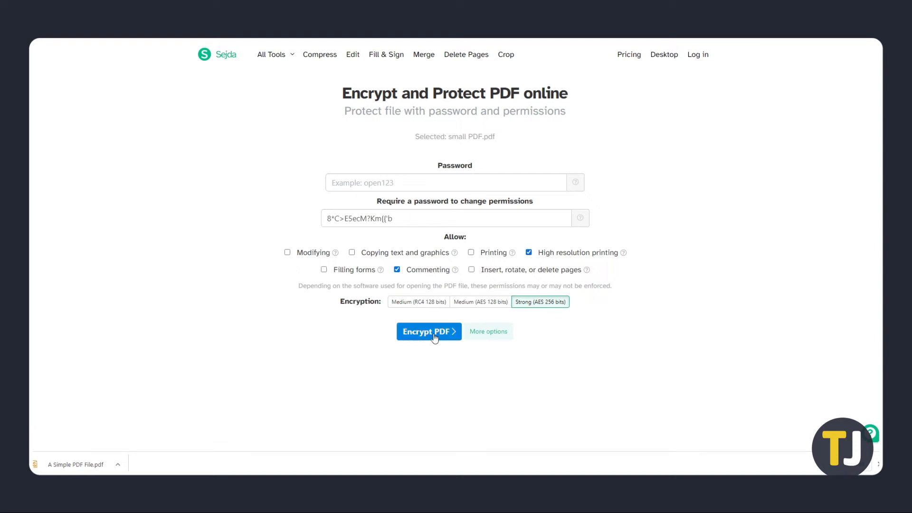
pyautogui.click(428, 330)
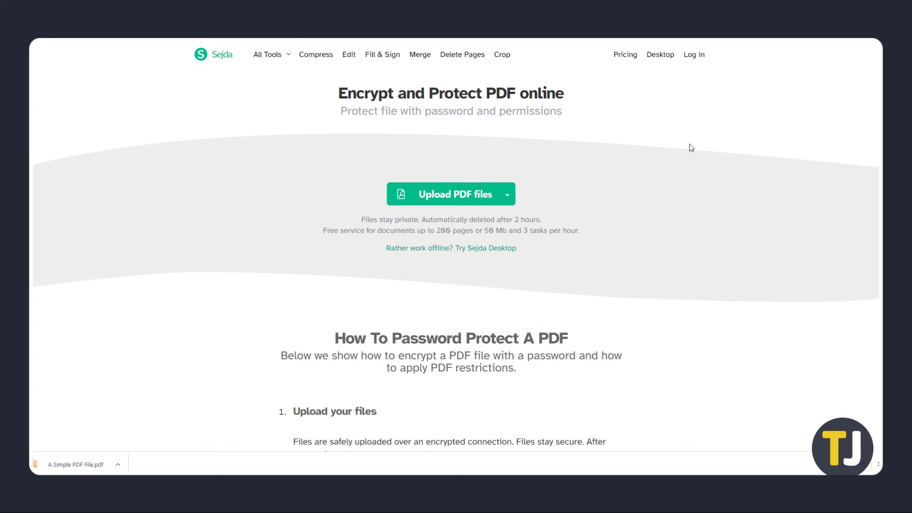
pyautogui.moveTo(655, 97)
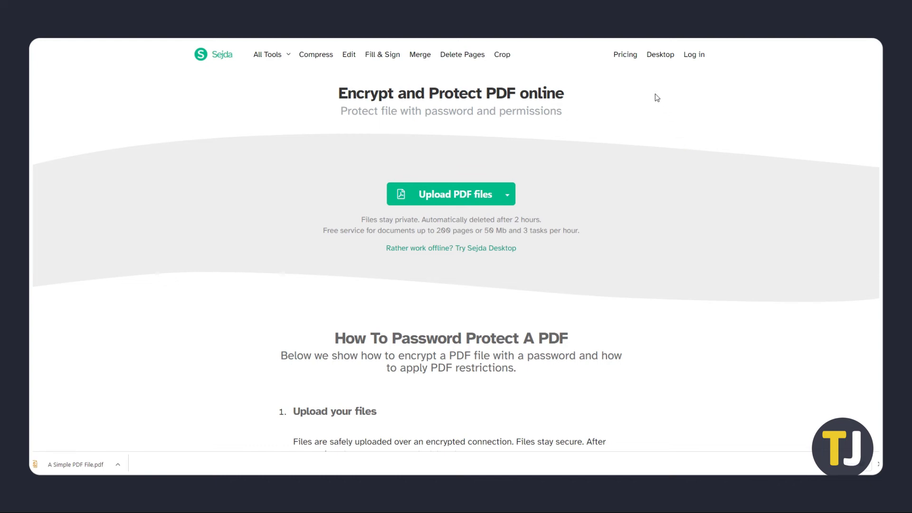